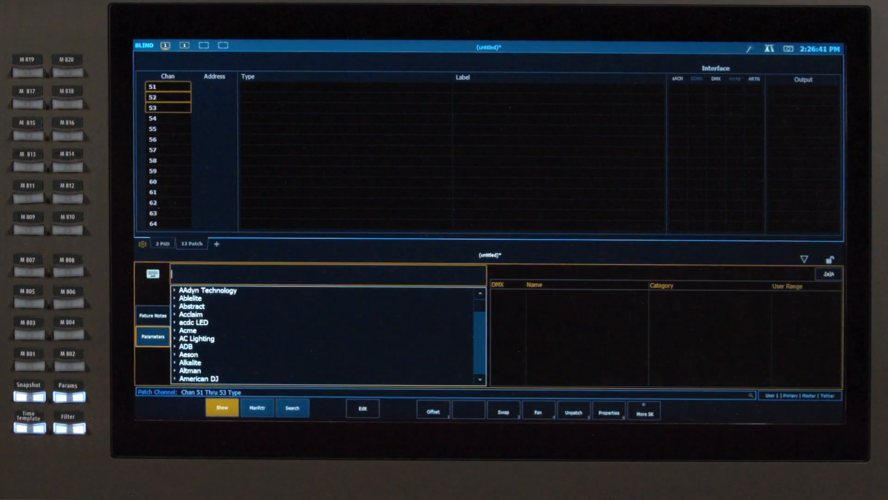
# Search the fixture library for 'colorsourc' to find ColorSource SPOT Direct
pyautogui.write('colorsourc')
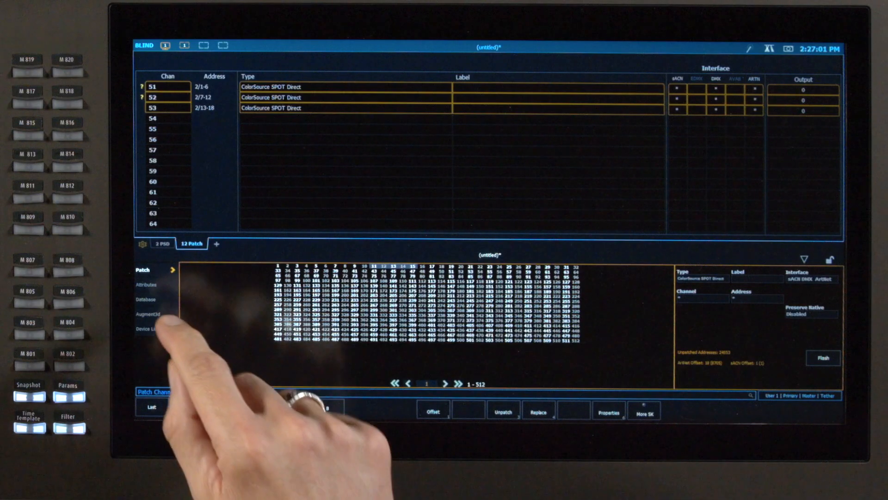
# Bring up Augment3d settings for channels 51–53 and enter Y position 2
pyautogui.click(148, 314)
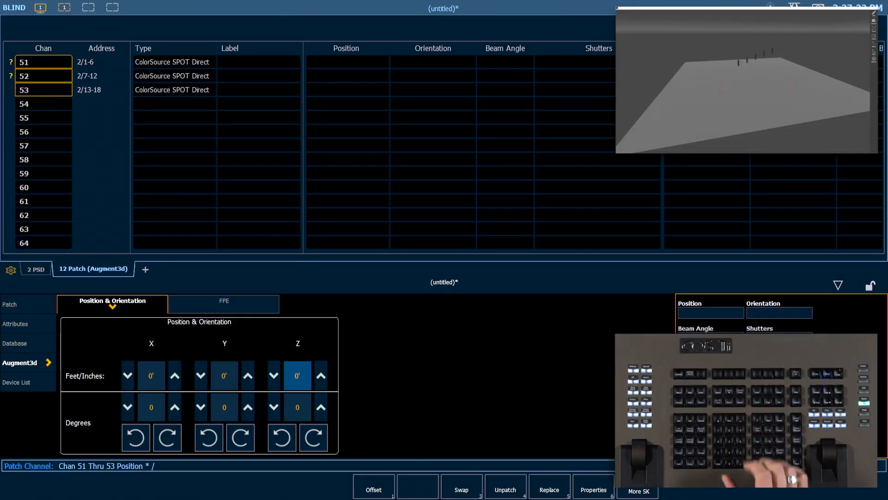
pyautogui.write('2')
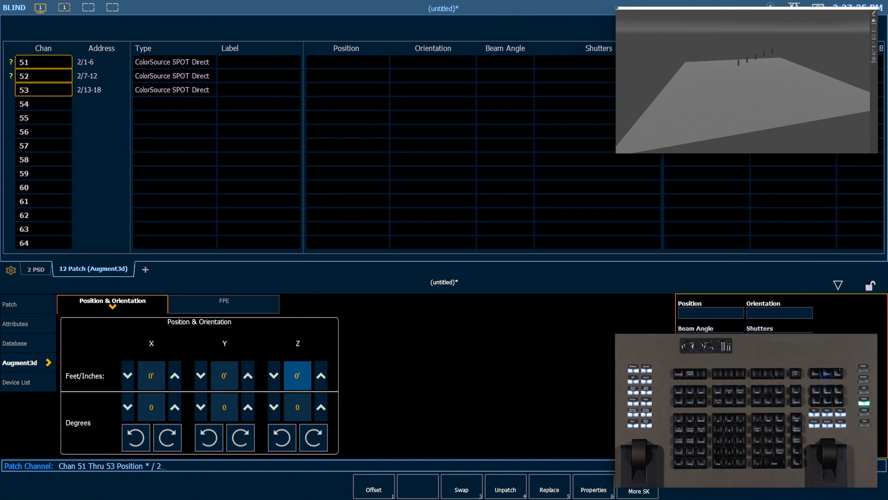